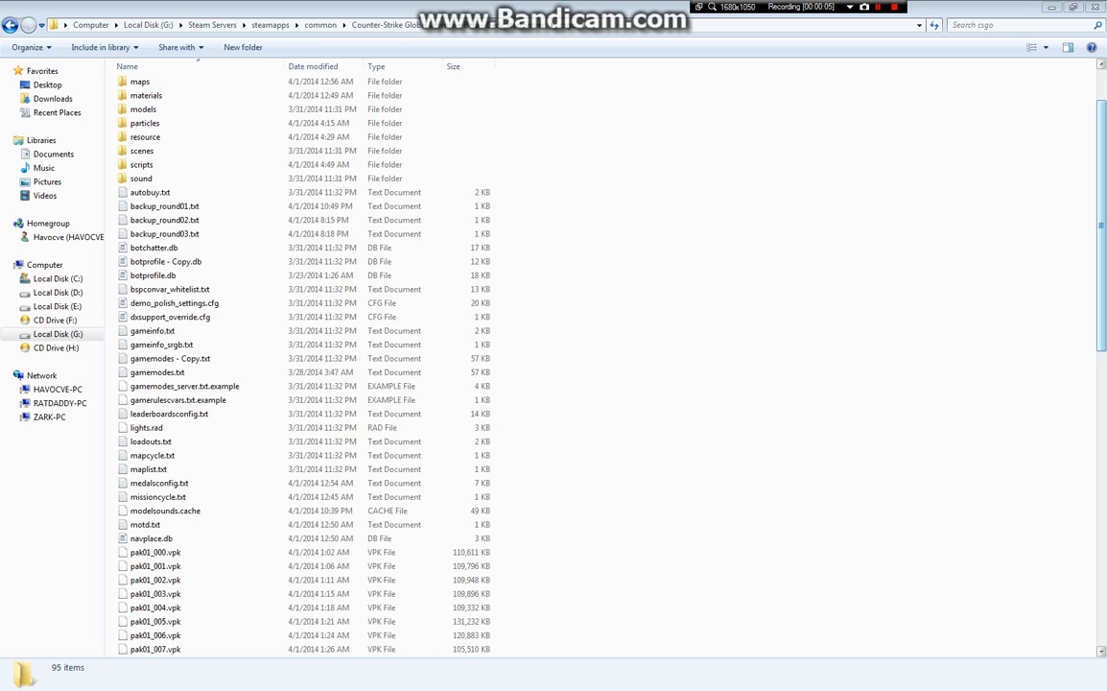
# Step: Select gamemodes.txt, the 57 KB text document, in the csgo server folder
pyautogui.scroll(3)
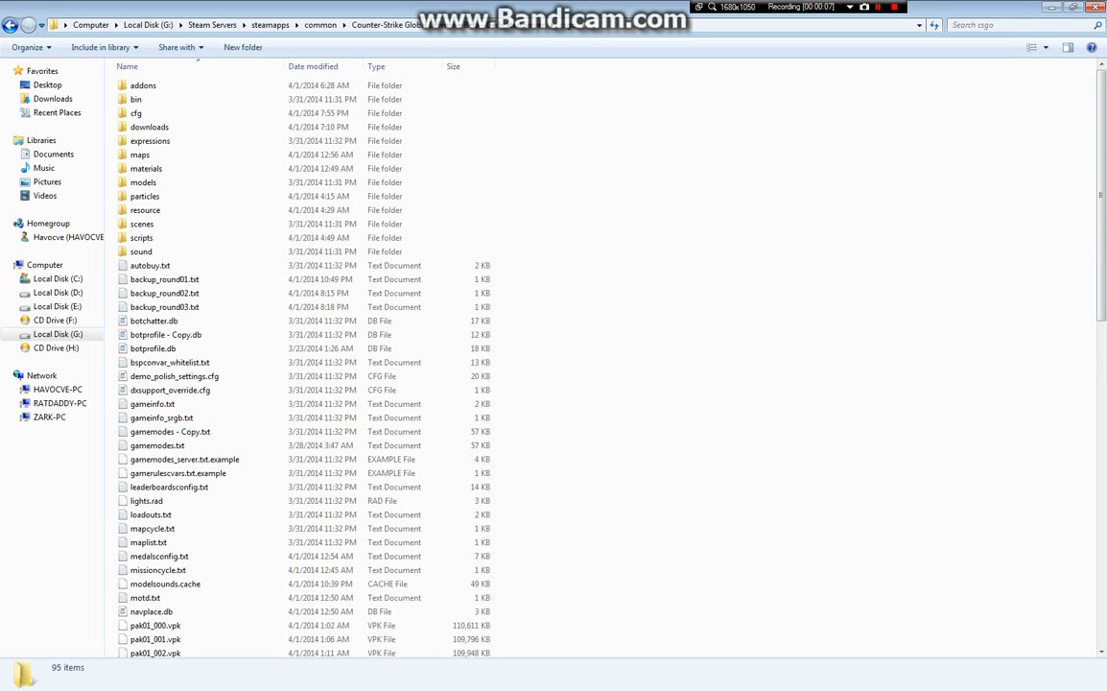
pyautogui.click(145, 209)
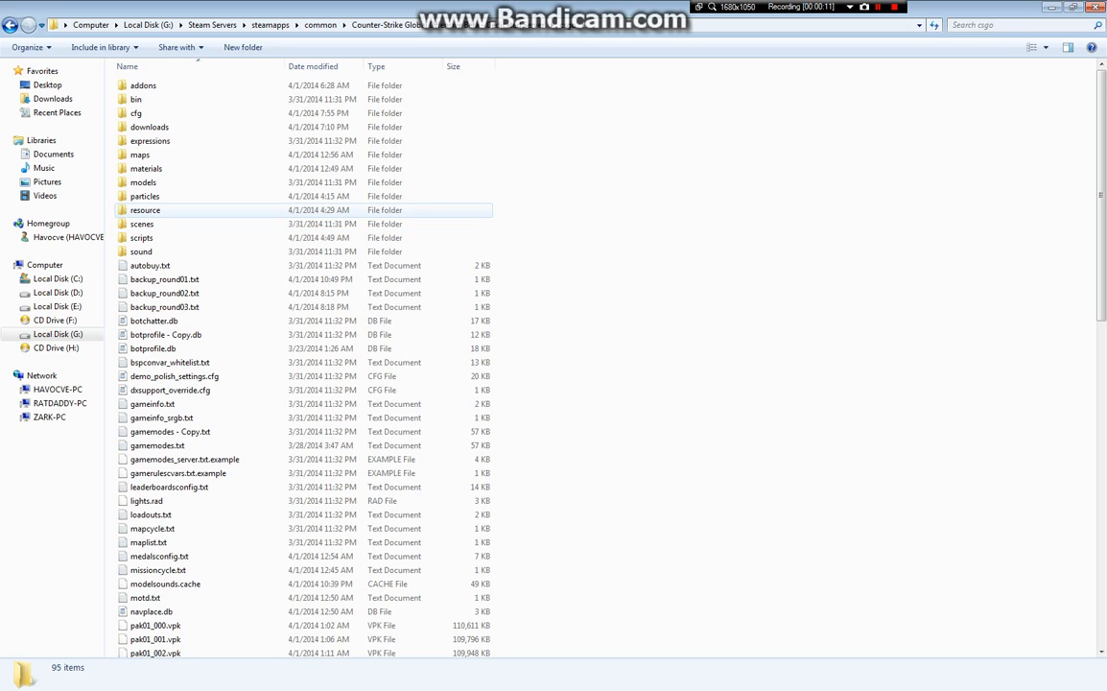
pyautogui.moveTo(145, 210)
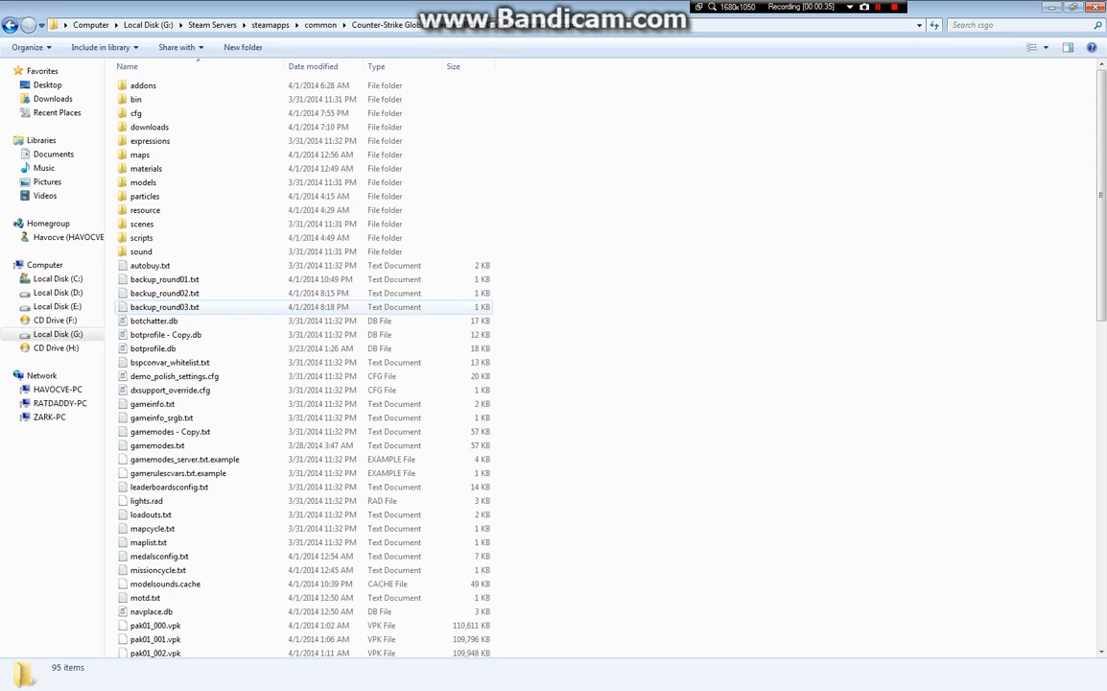
pyautogui.moveTo(165, 334)
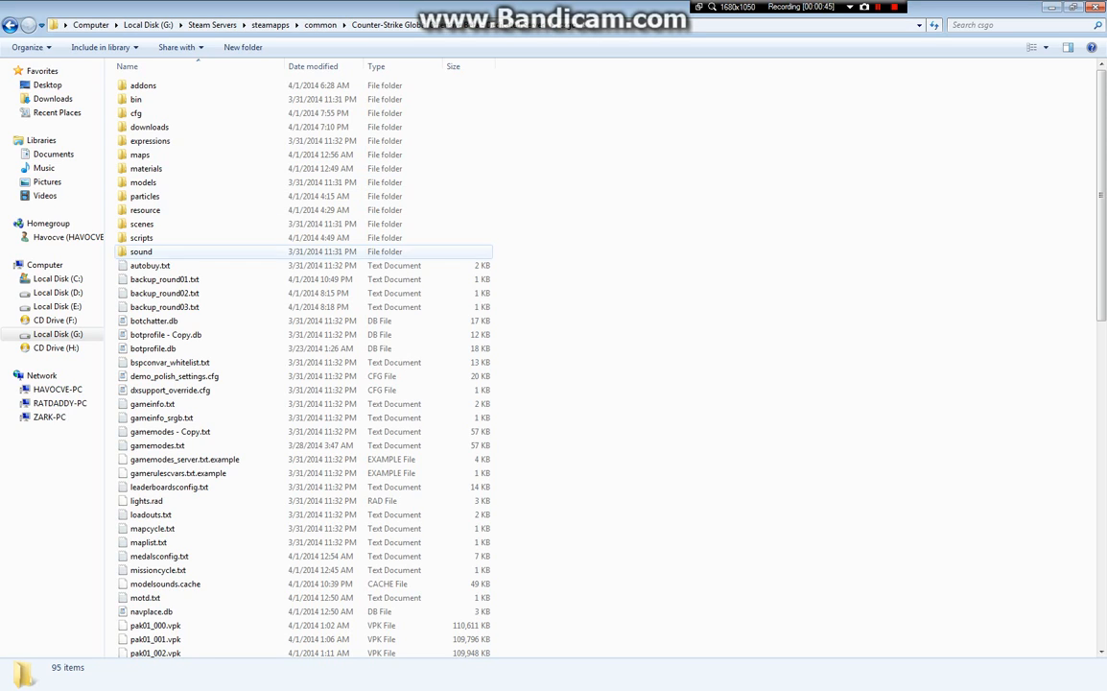
pyautogui.click(156, 445)
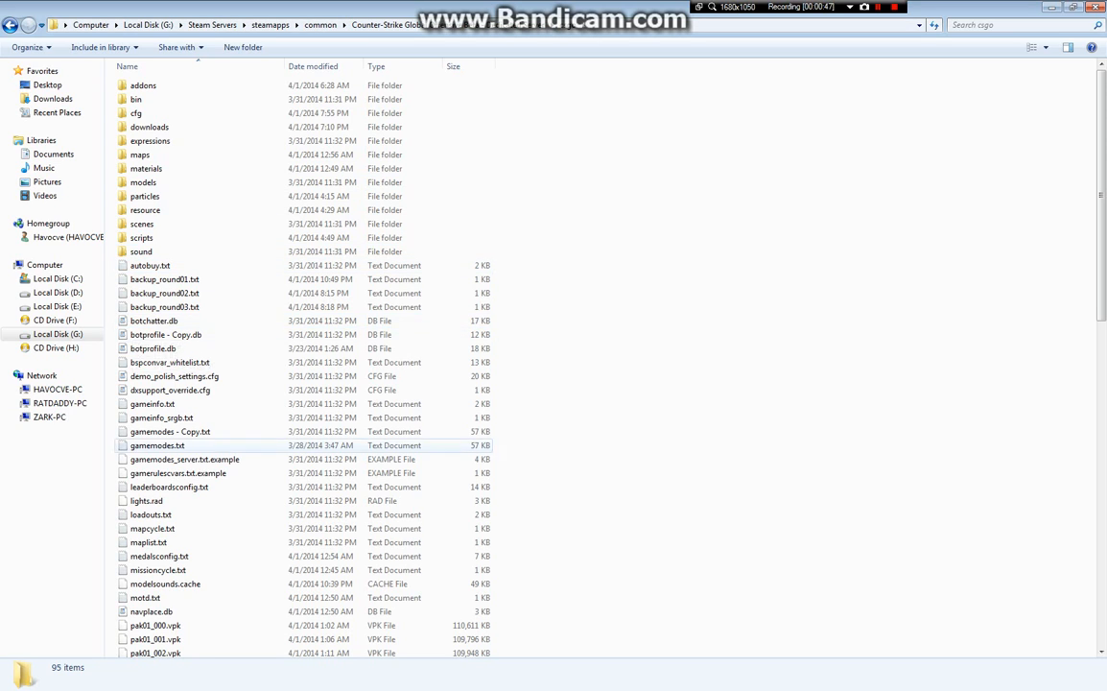
pyautogui.click(174, 376)
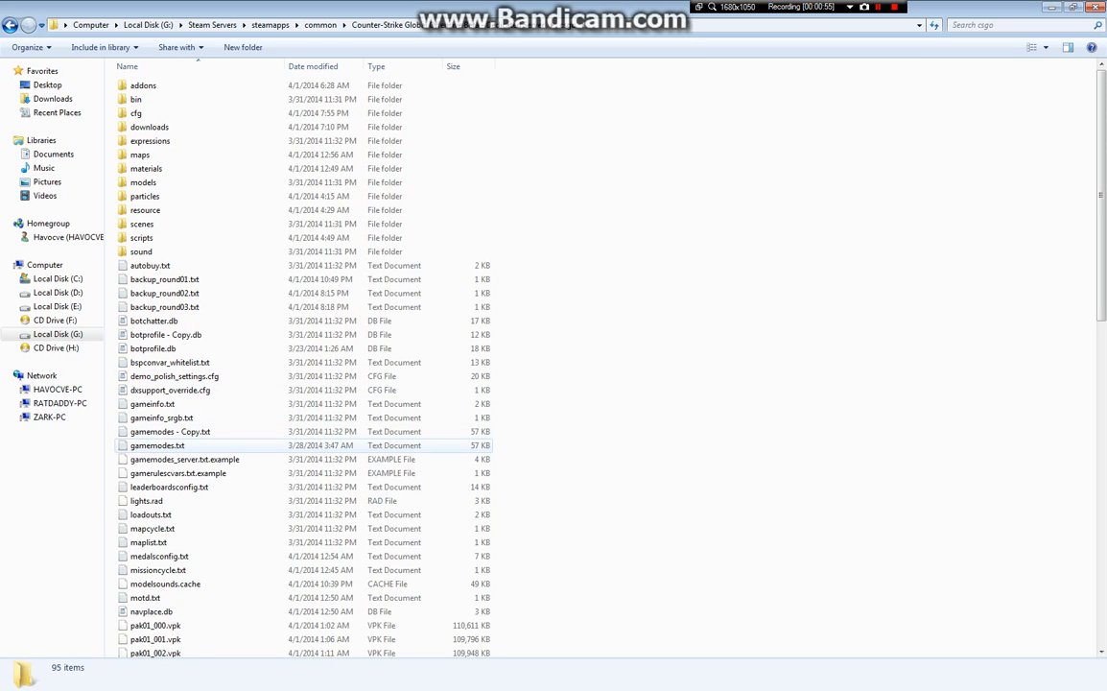
pyautogui.click(156, 445)
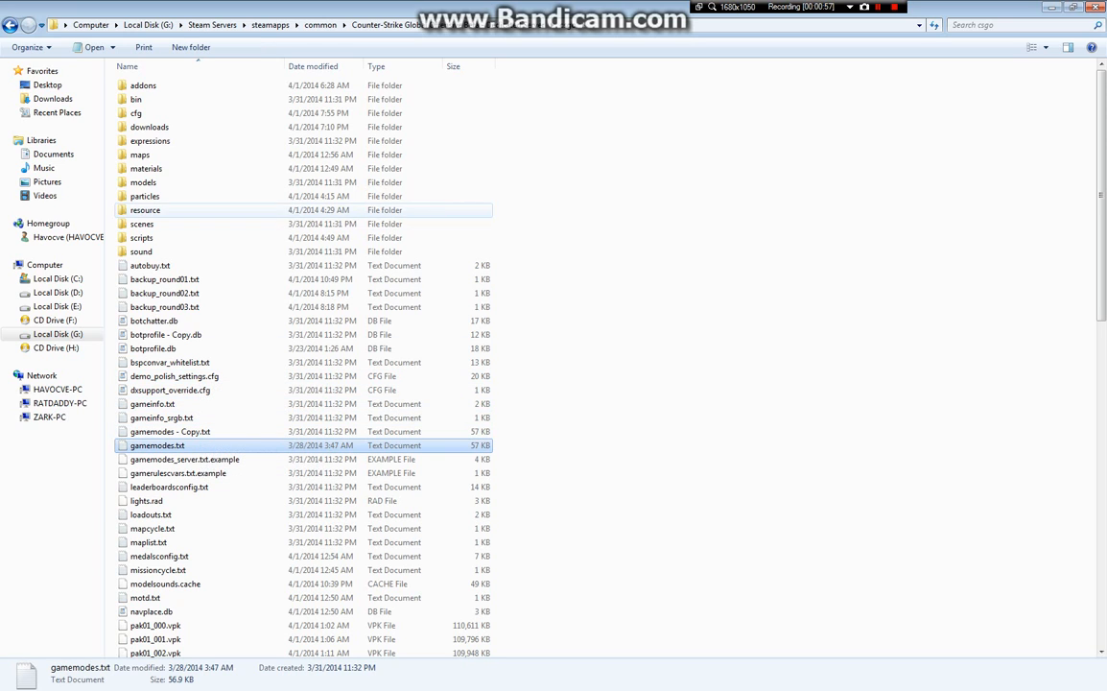
# Step: Open gamemodes.txt in Notepad and scroll through the classic casual mode settings
pyautogui.doubleClick(157, 445)
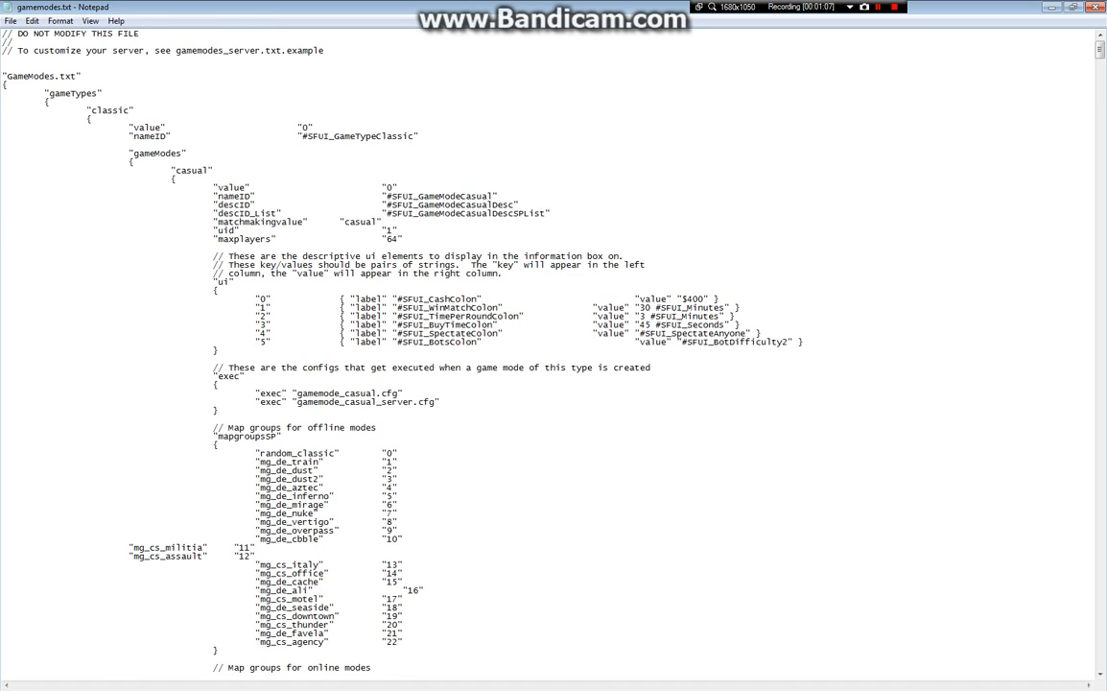
pyautogui.scroll(-3)
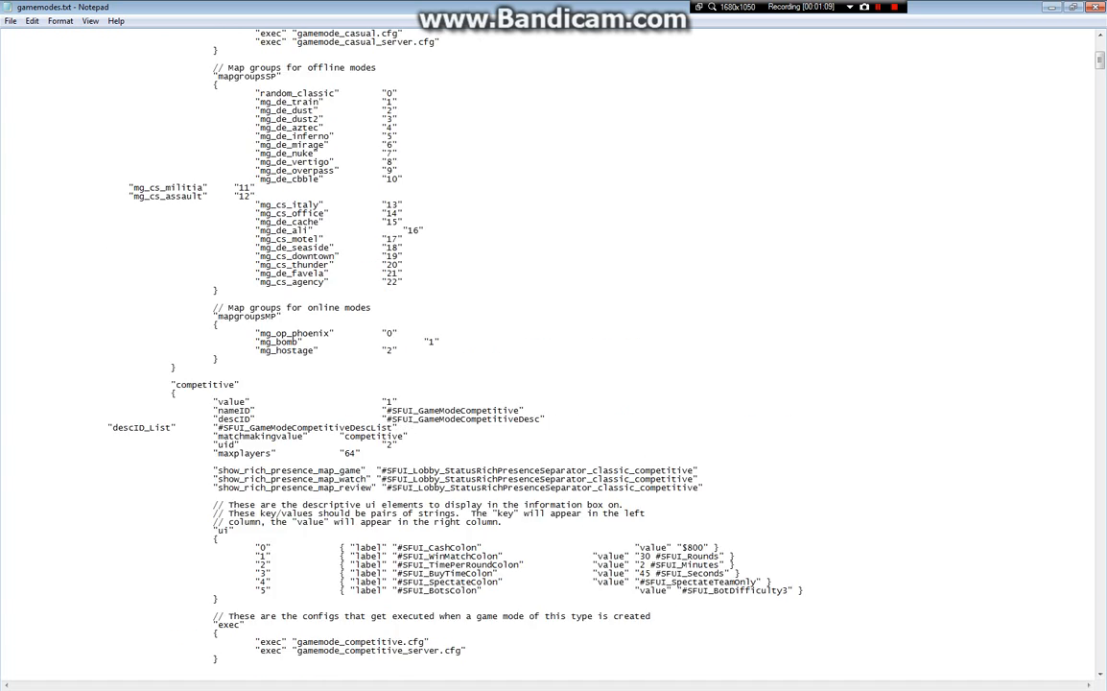
pyautogui.scroll(3)
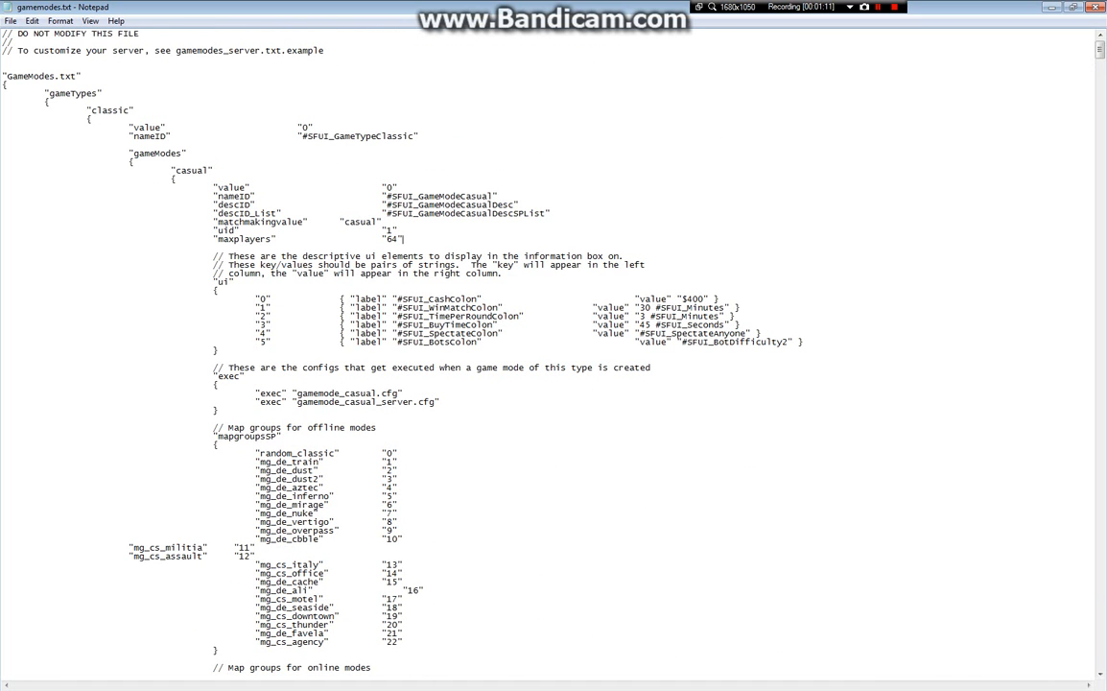
# Step: Search the file for 'maxplayer' and jump through the first maxplayers entries
pyautogui.press('Ctrl+f')
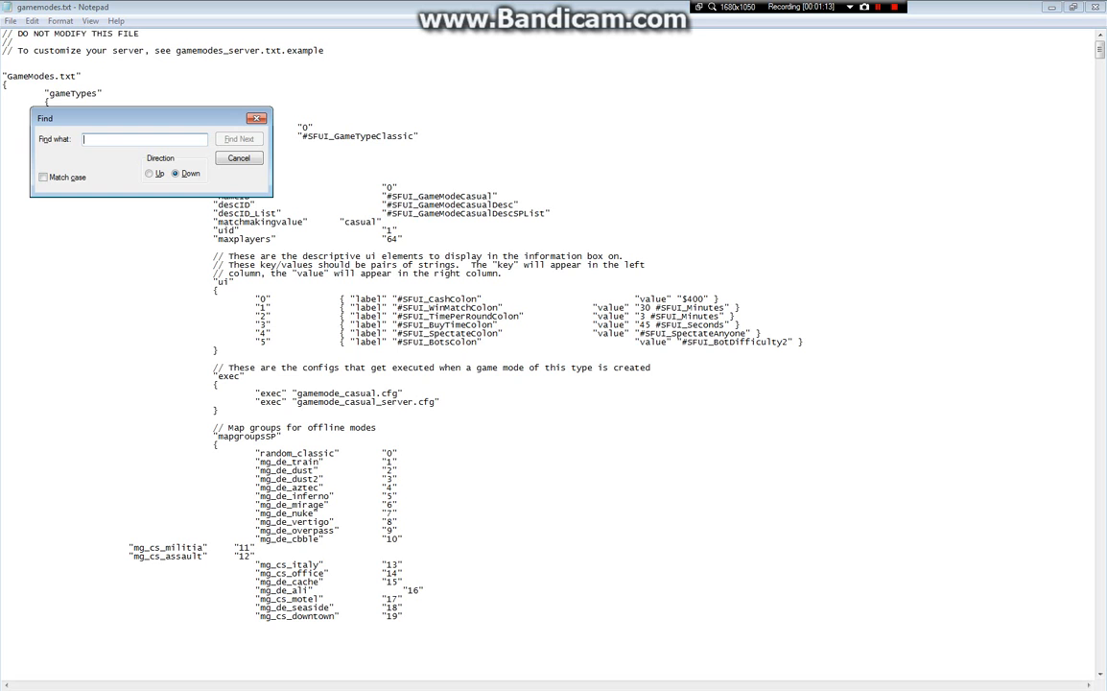
pyautogui.write('maxplayer')
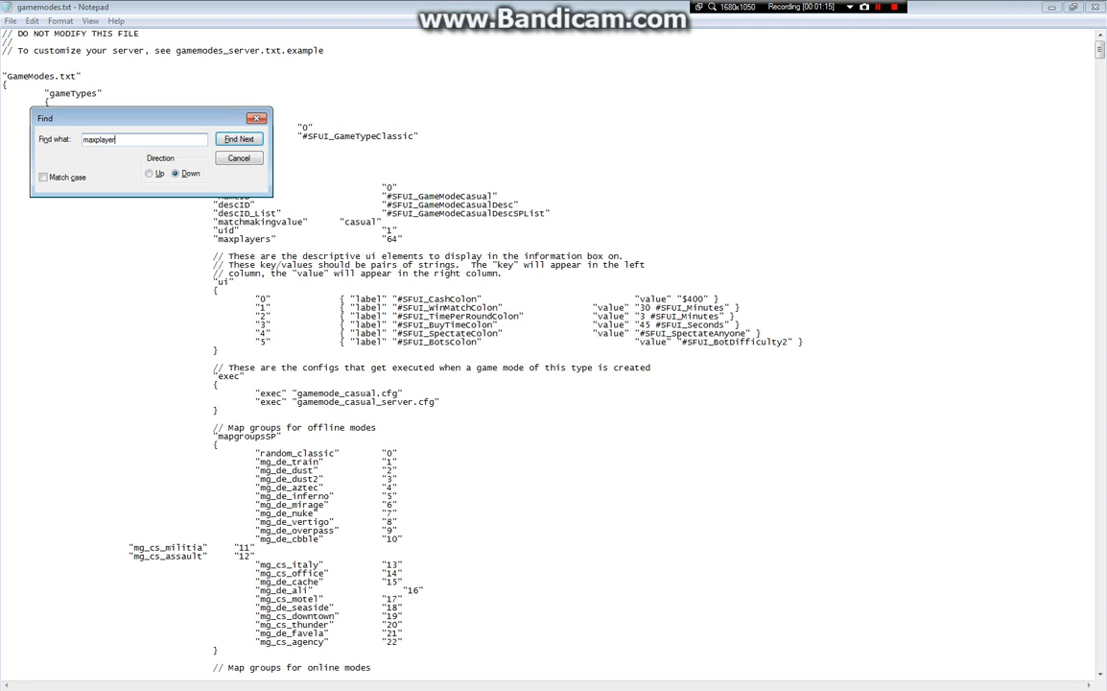
pyautogui.click(239, 139)
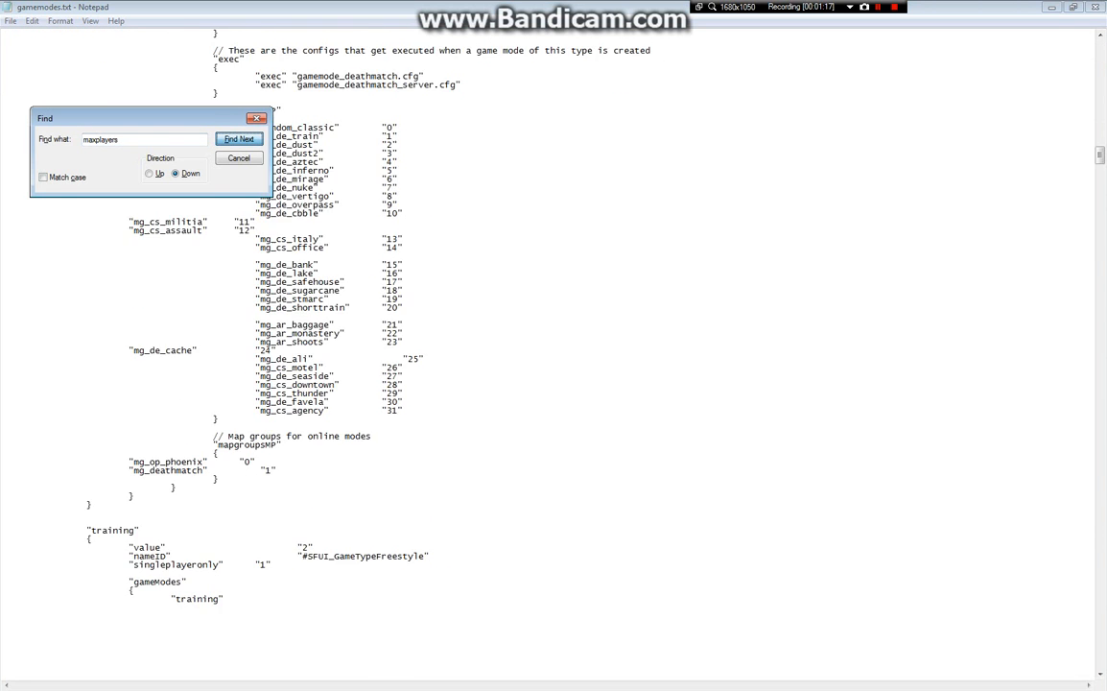
pyautogui.click(239, 138)
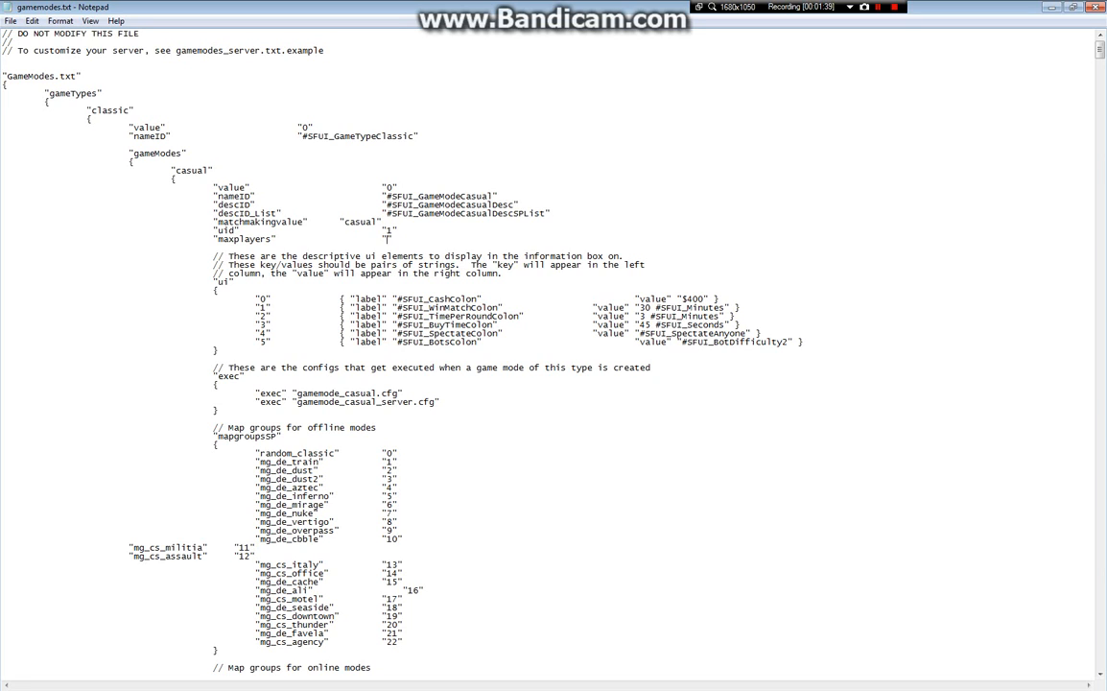
# Step: Restore casual maxplayers to 64, then find the competitive, gungametrbomb and training maxplayers entries
pyautogui.write('0')
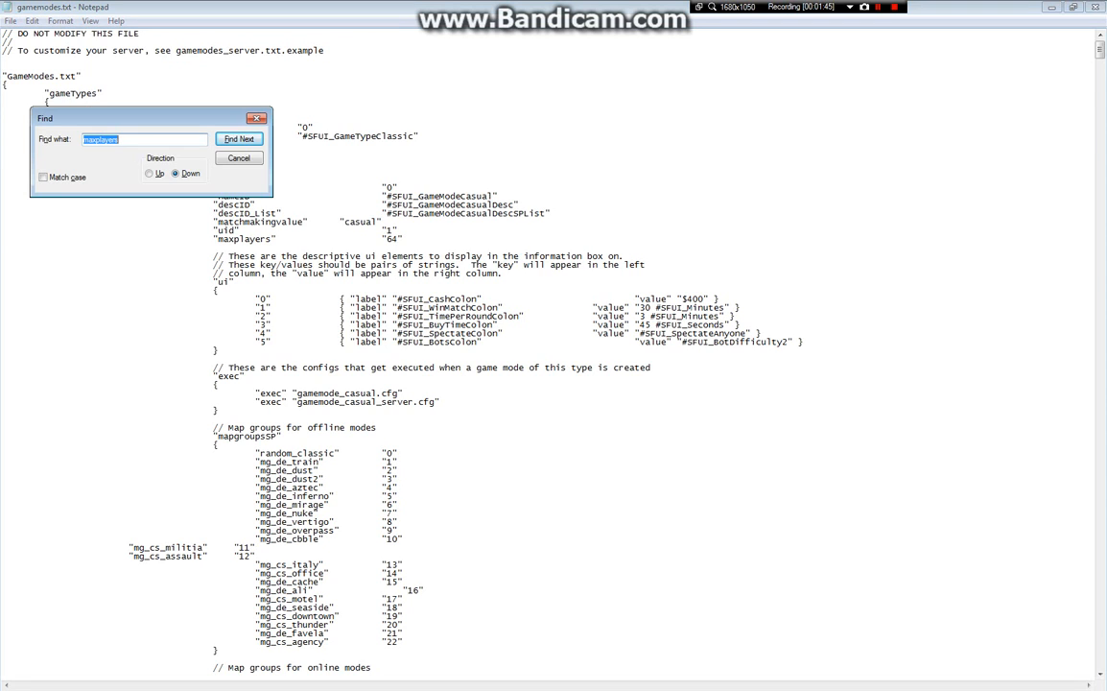
pyautogui.click(239, 138)
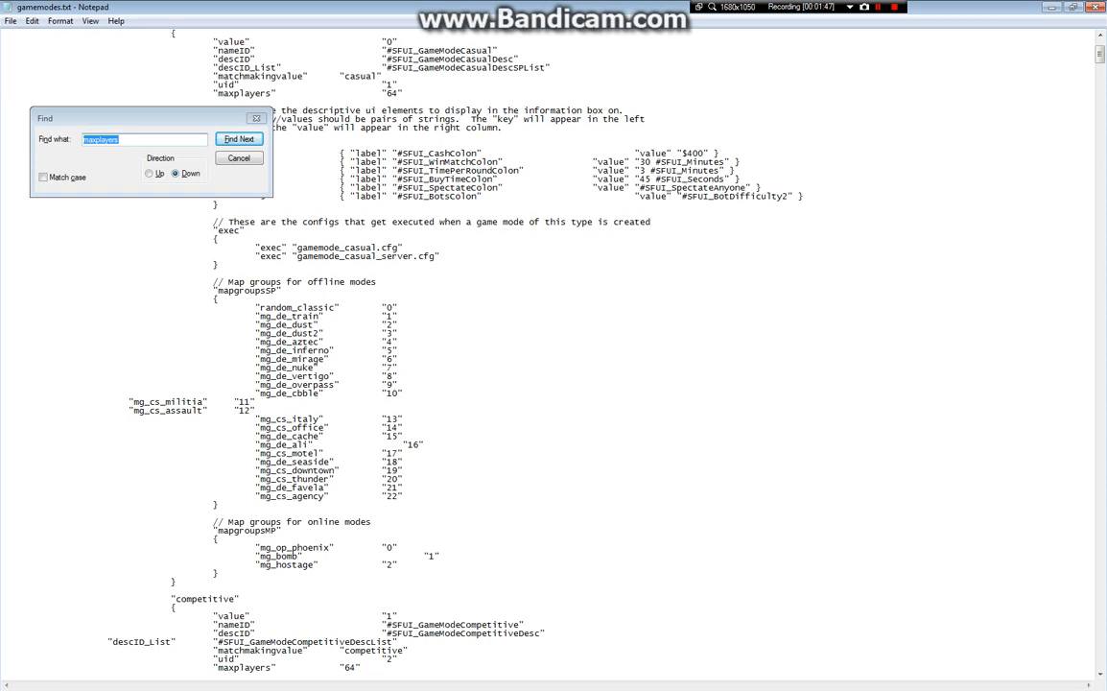
pyautogui.click(239, 139)
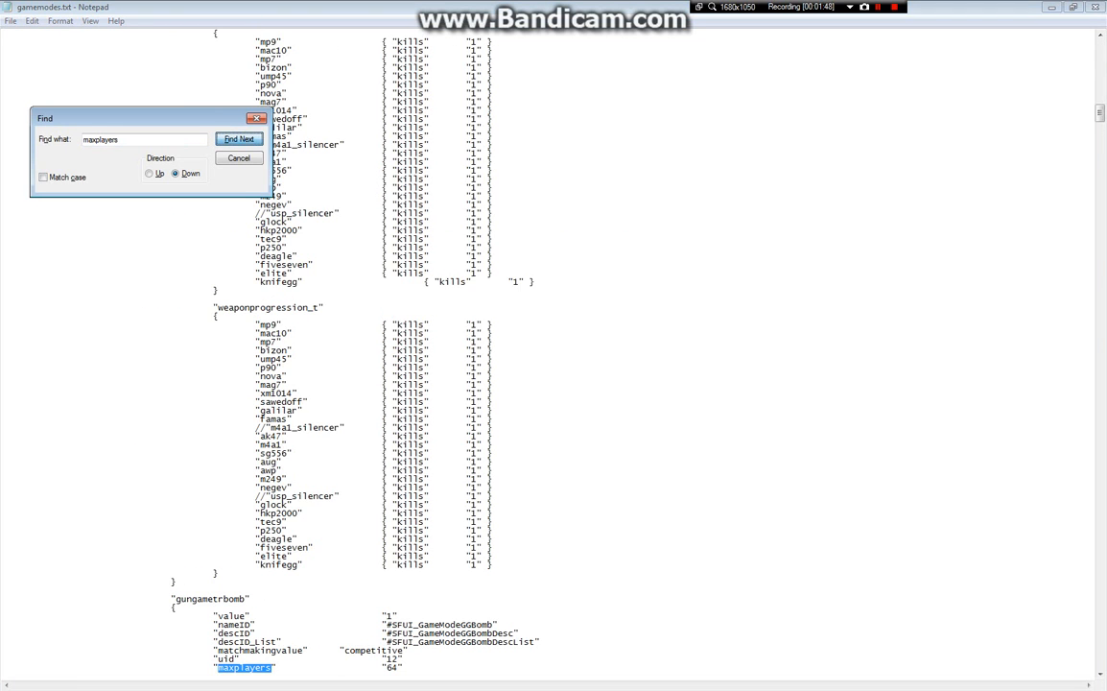
pyautogui.click(239, 138)
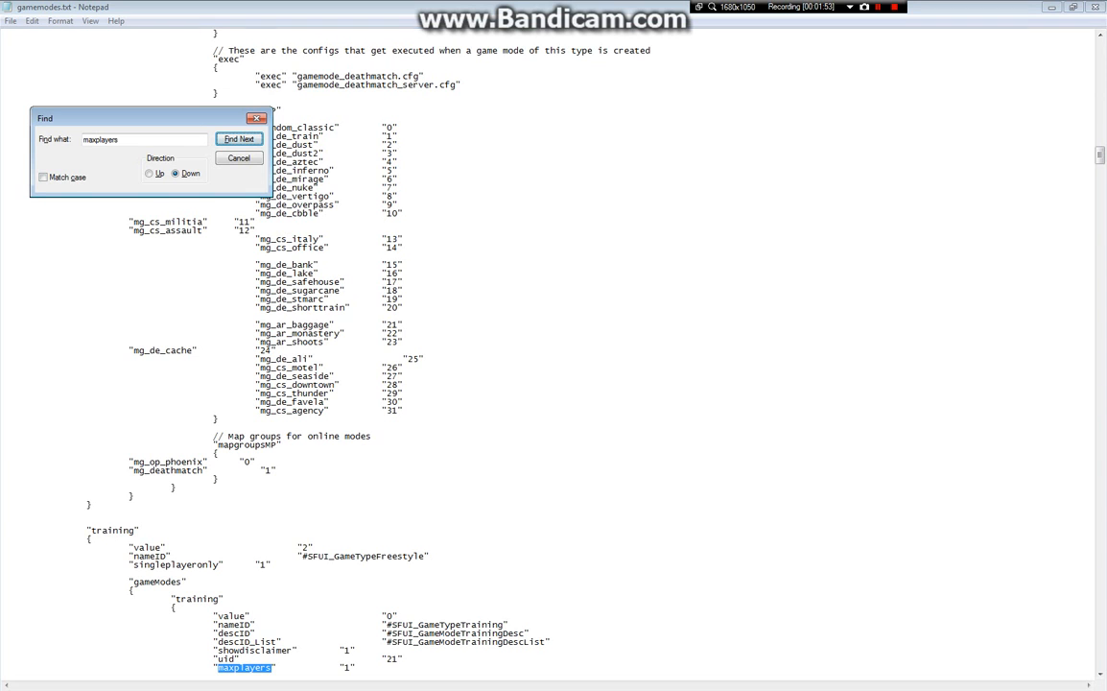
pyautogui.click(239, 138)
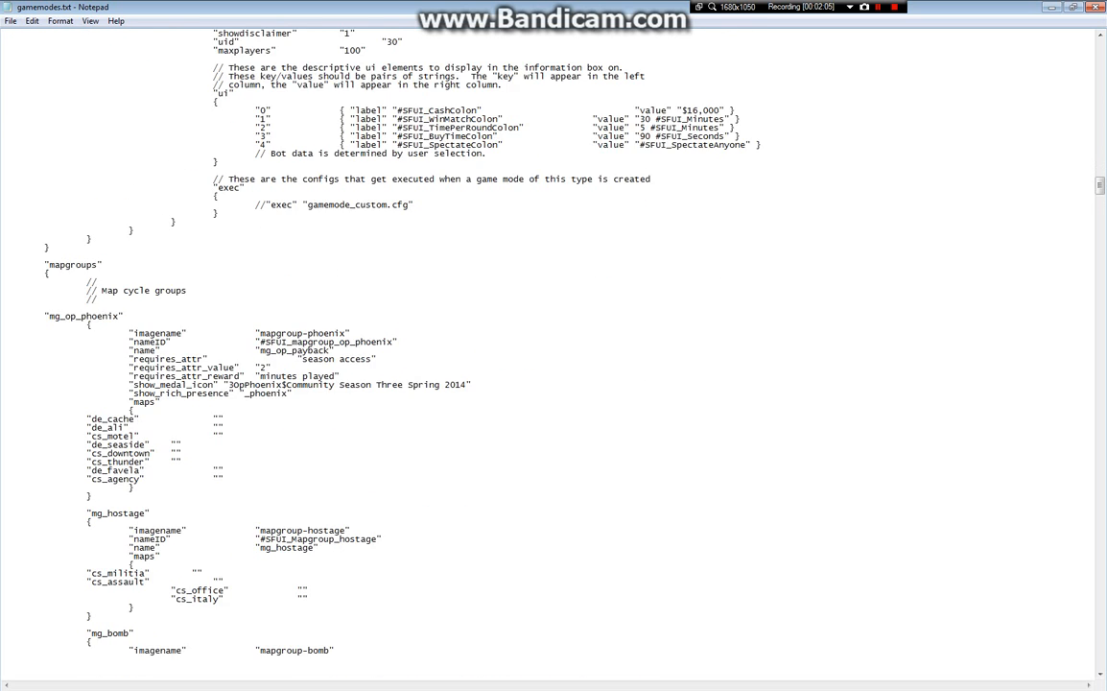
# Step: Scroll through the map group definitions and bring up the File menu to save
pyautogui.scroll(-3)
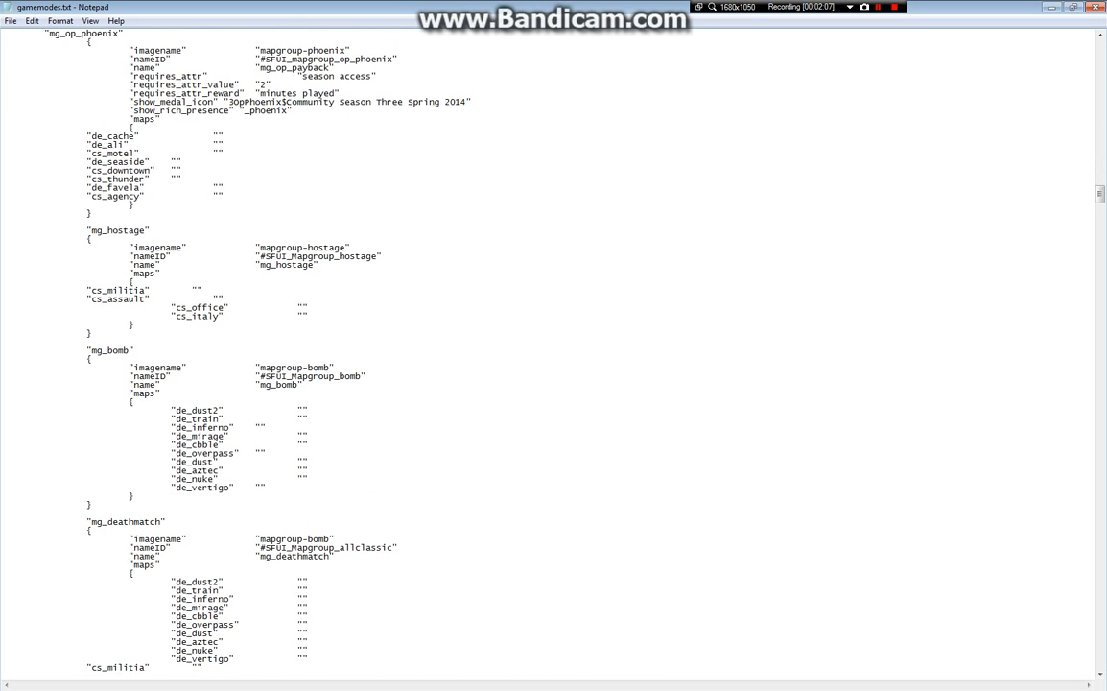
pyautogui.scroll(-3)
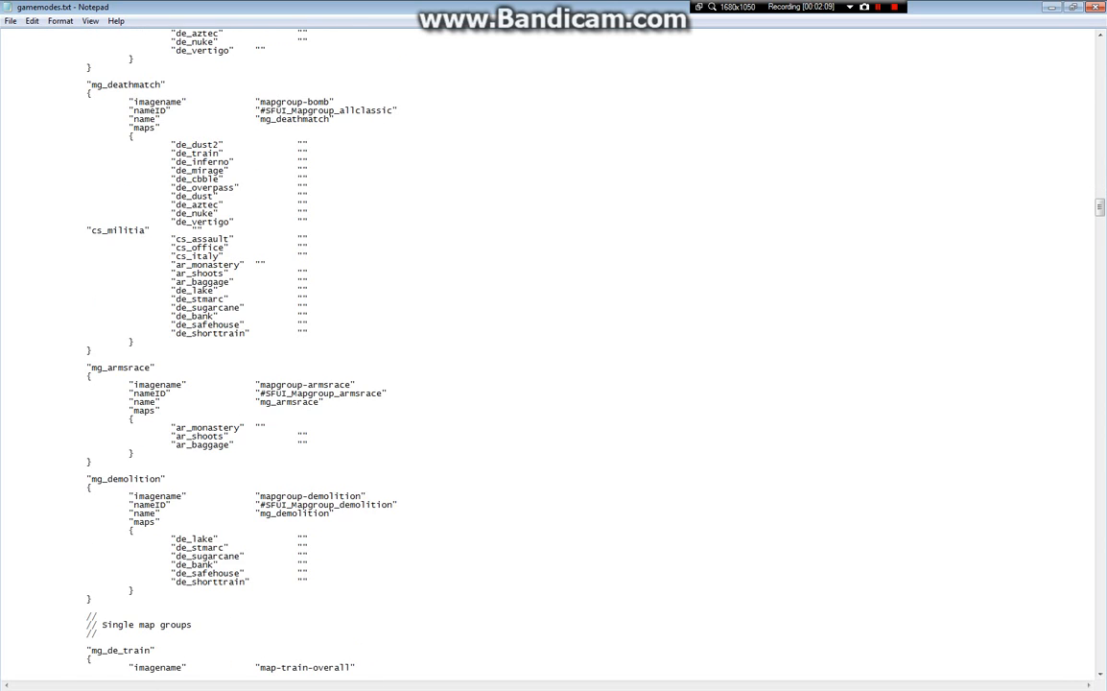
pyautogui.scroll(-3)
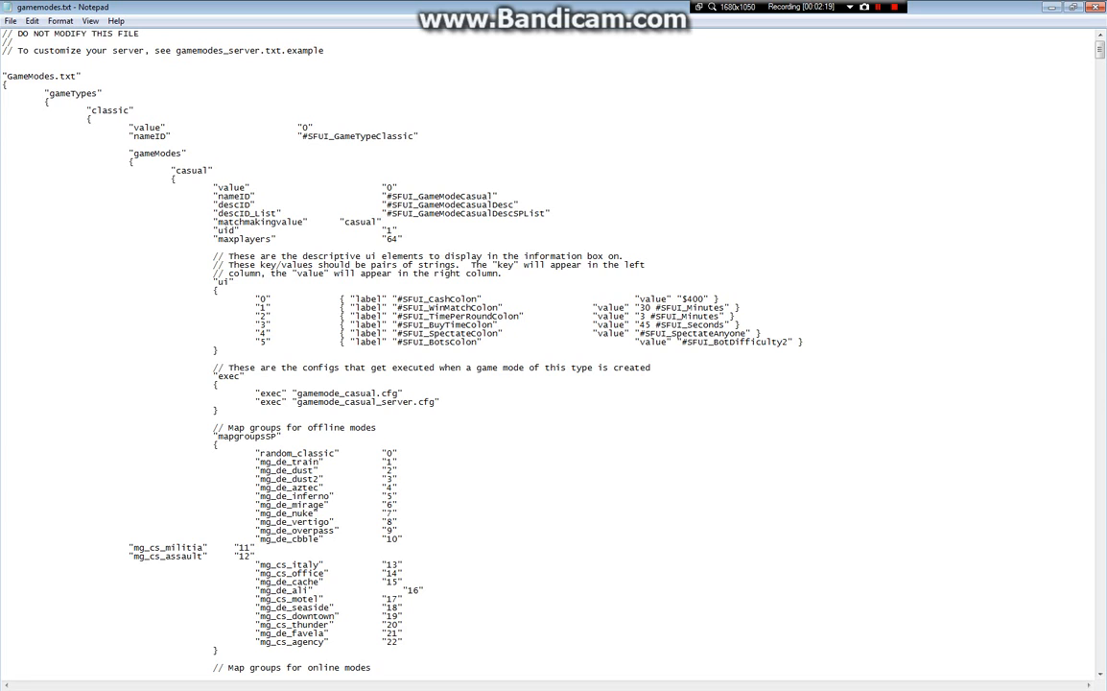
pyautogui.click(10, 21)
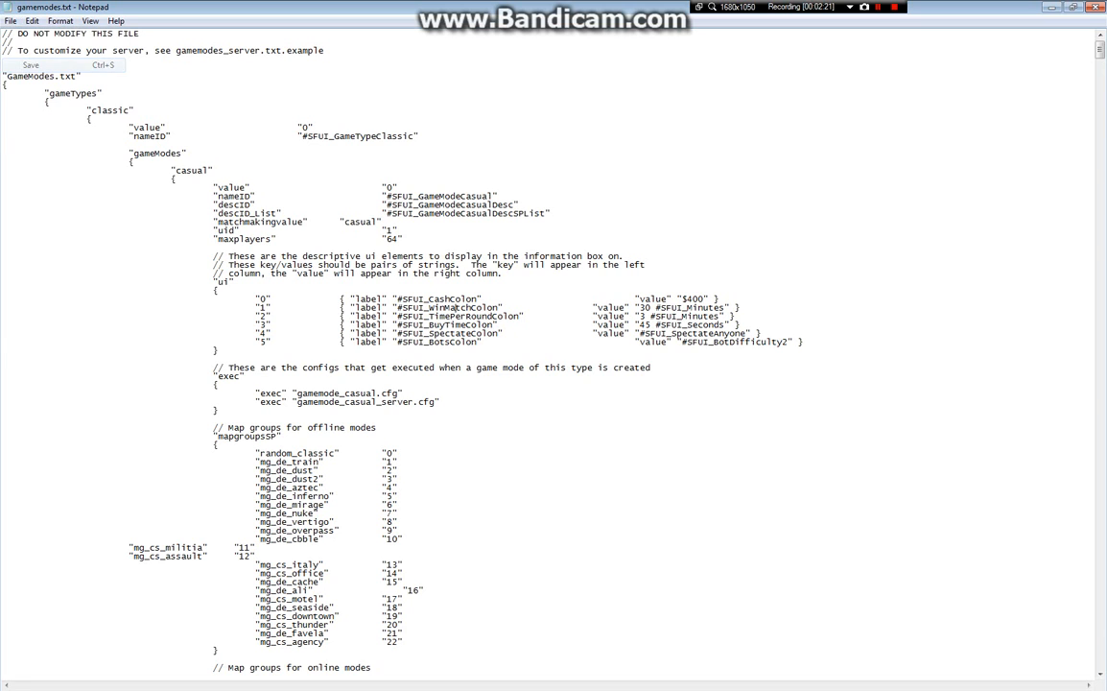